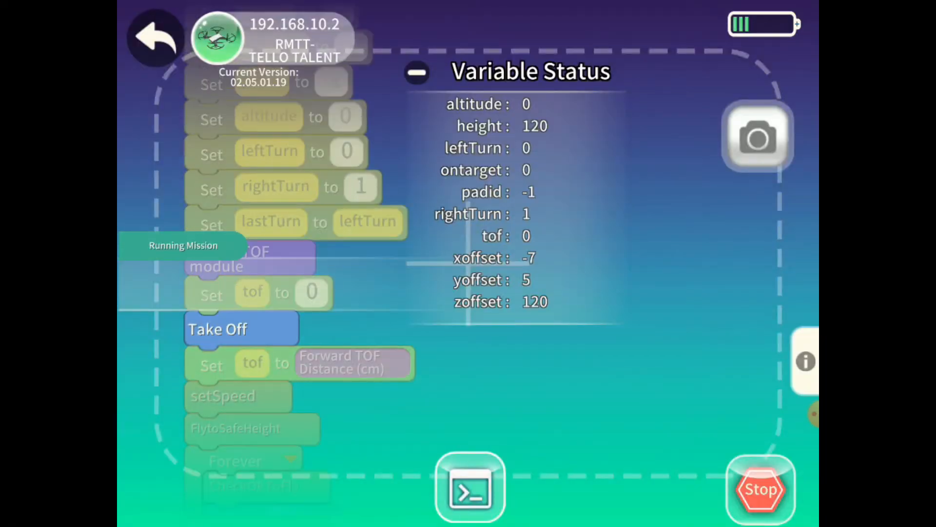
- Follow the zigzag search in Variable Status until padid changes to 1 over the pad
scroll("down", 3)
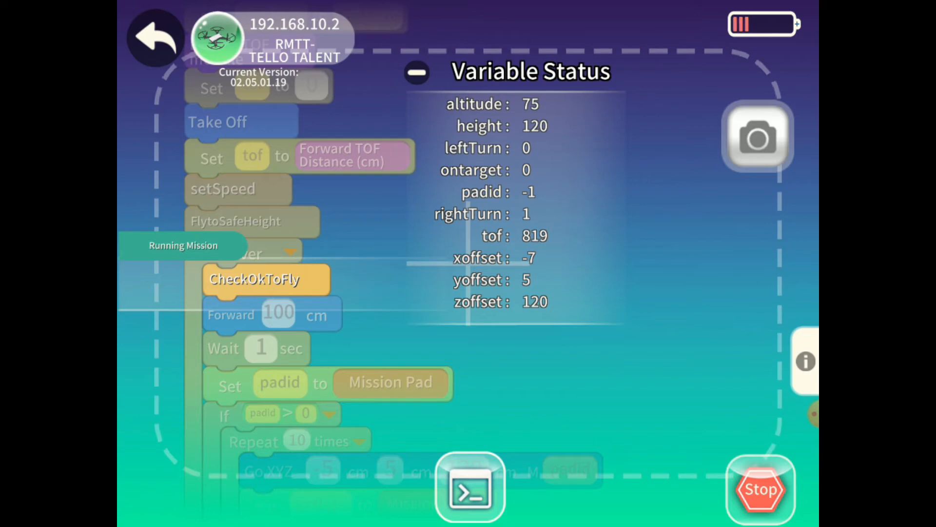
left_click(272, 314)
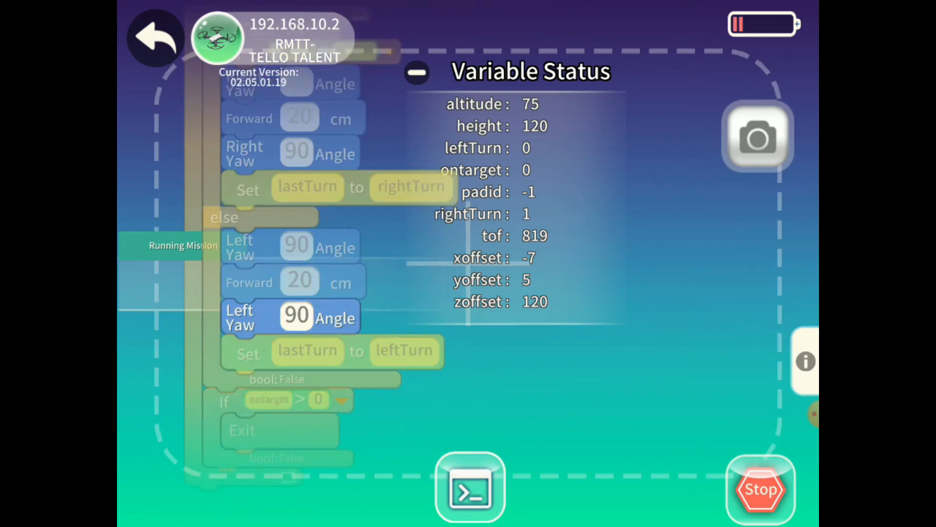
scroll("down", 3)
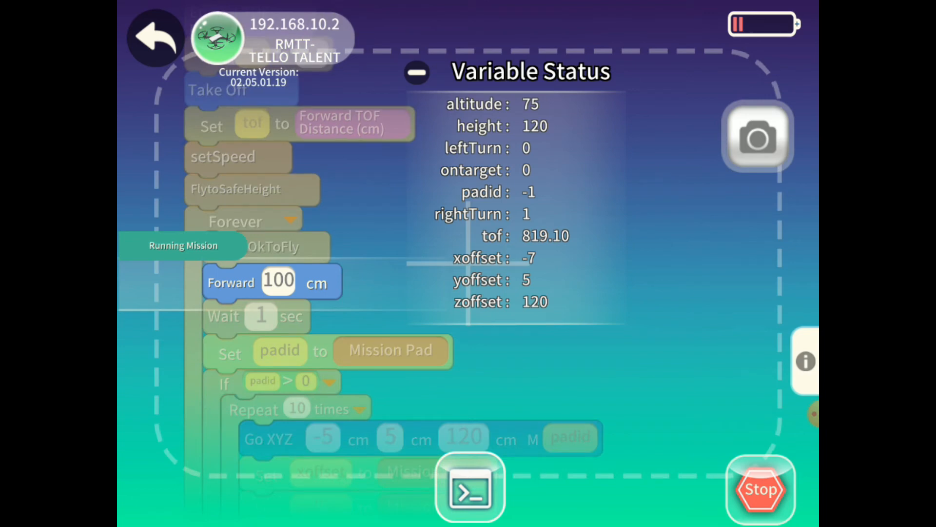
scroll("down", 3)
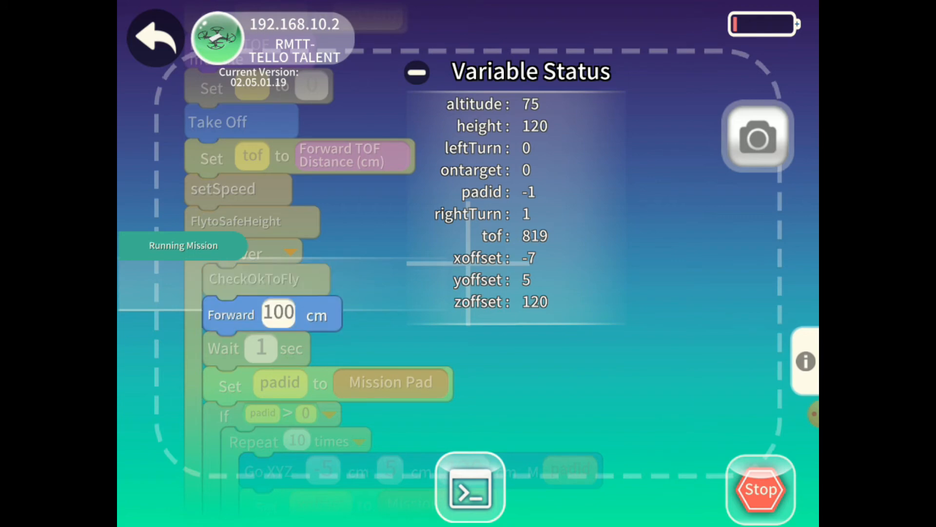
- Let the Exit block end the mission and return to the block editor
scroll("down", 3)
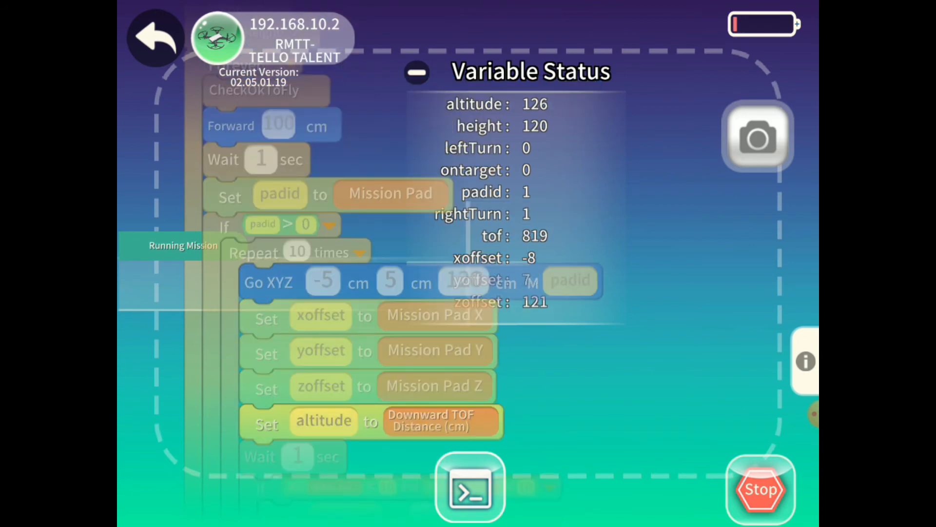
scroll("down", 3)
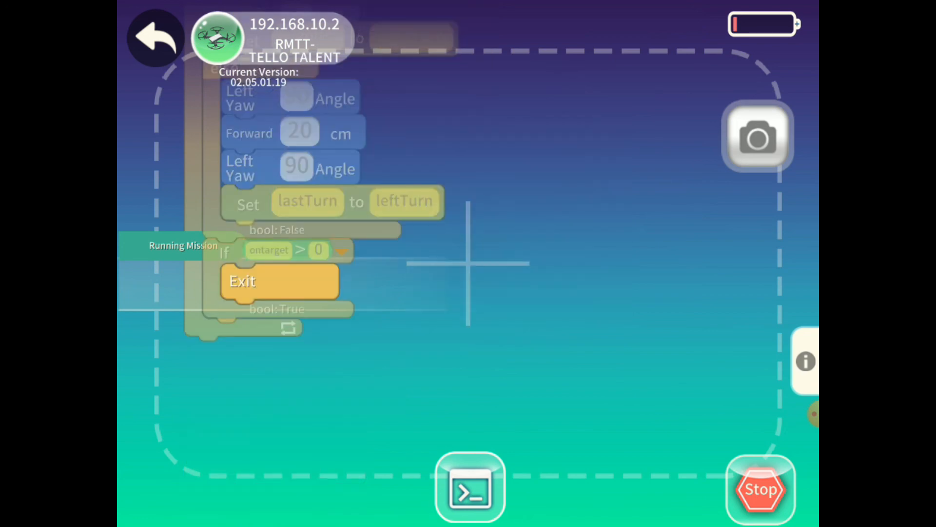
left_click(760, 488)
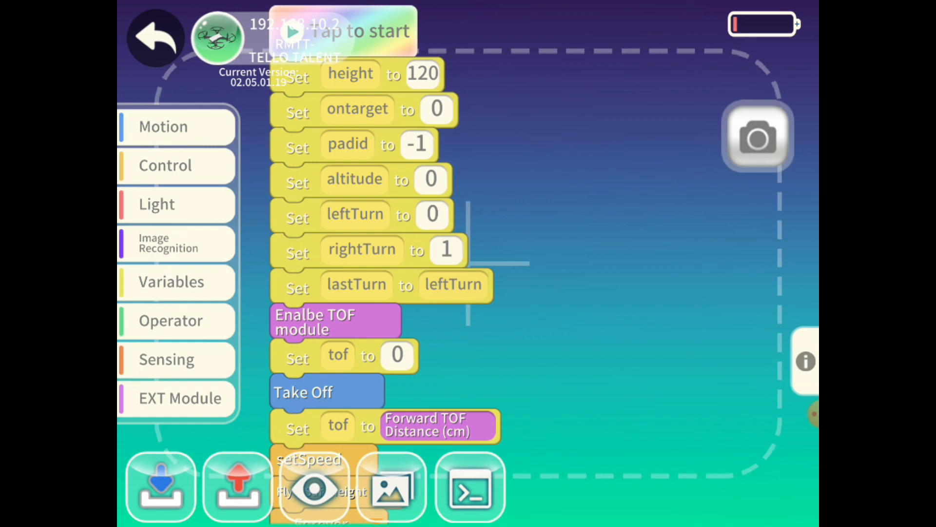